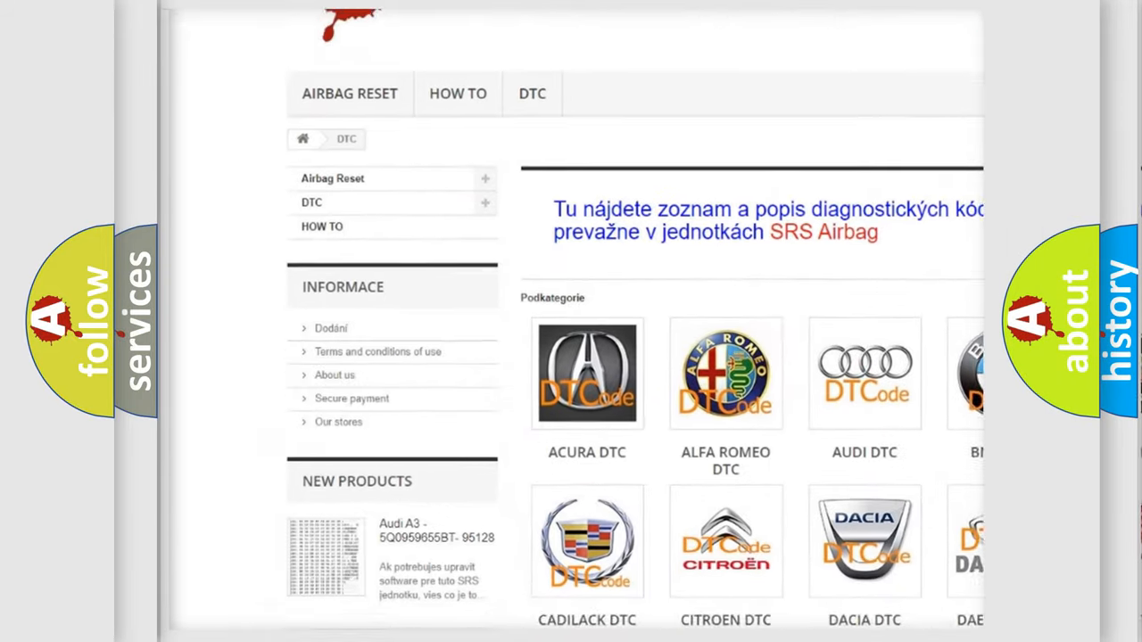
pyautogui.scroll(-3)
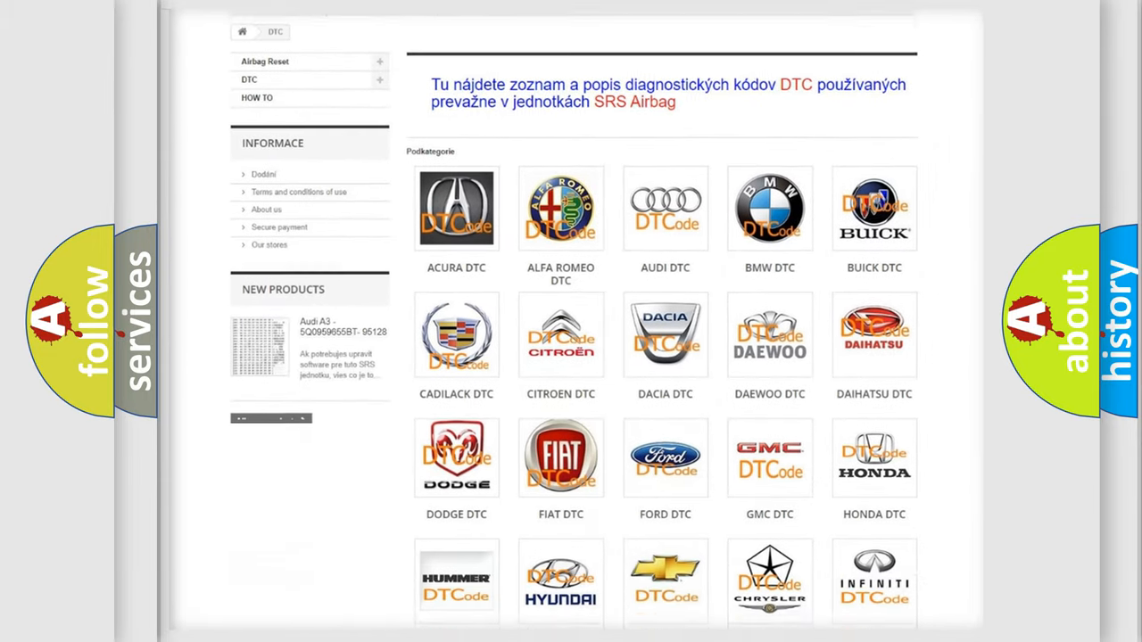
pyautogui.scroll(-3)
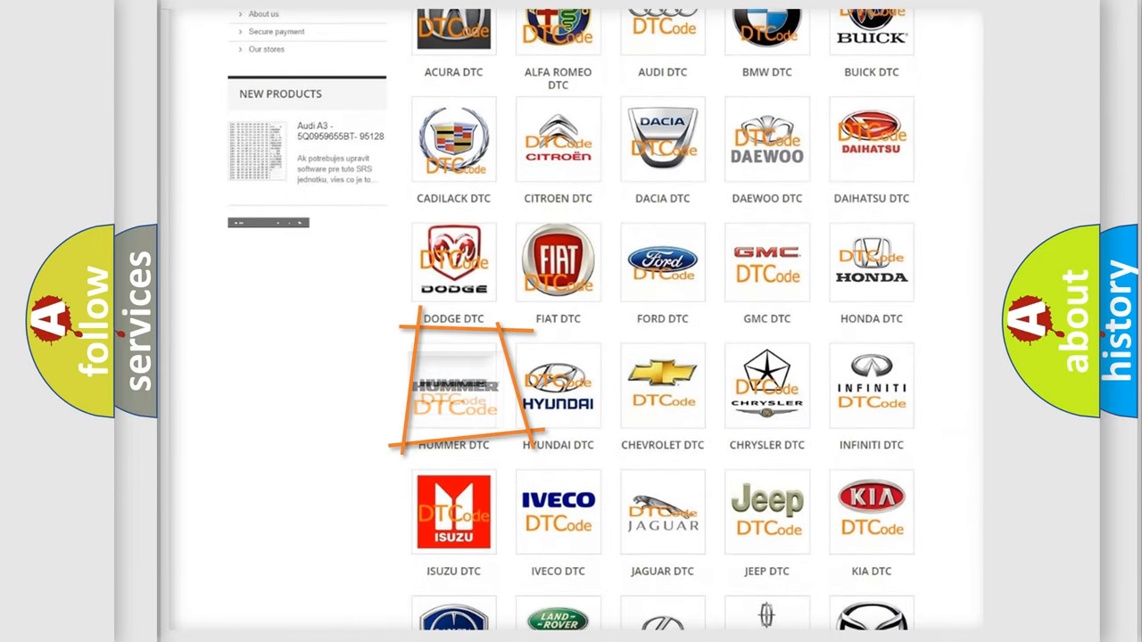